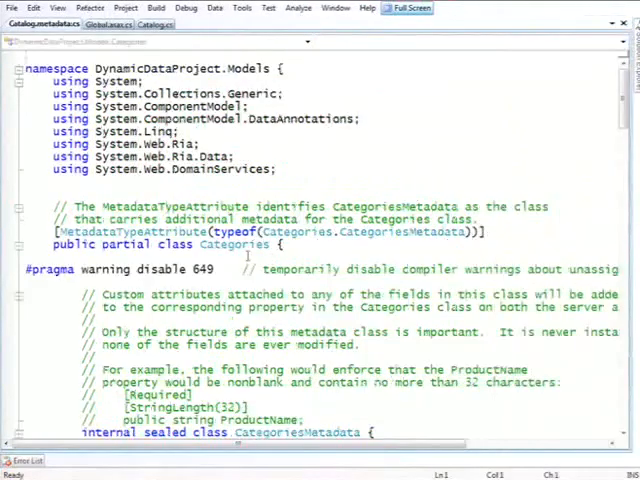
- Scroll Catalog.metadata.cs to ProductsMetadata and place the cursor above the UnitsInStock property
scroll(down, 3)
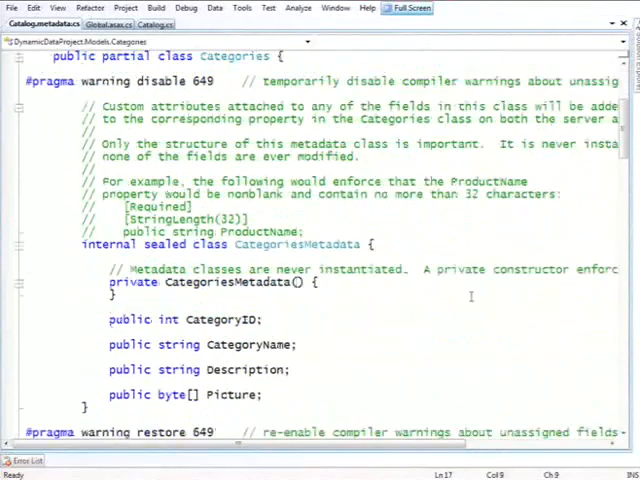
scroll(down, 3)
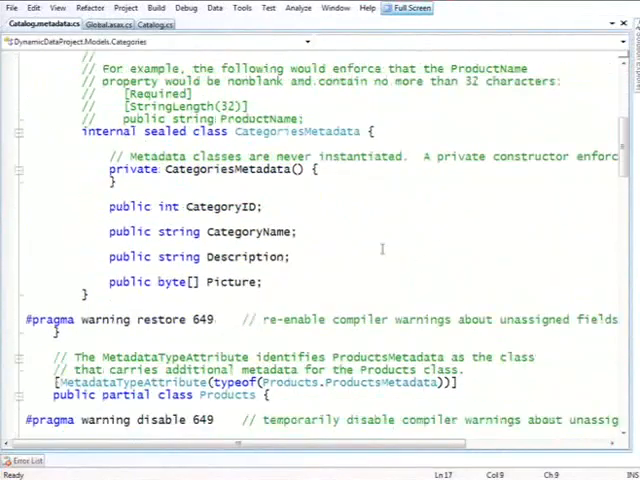
mouse_move(376, 242)
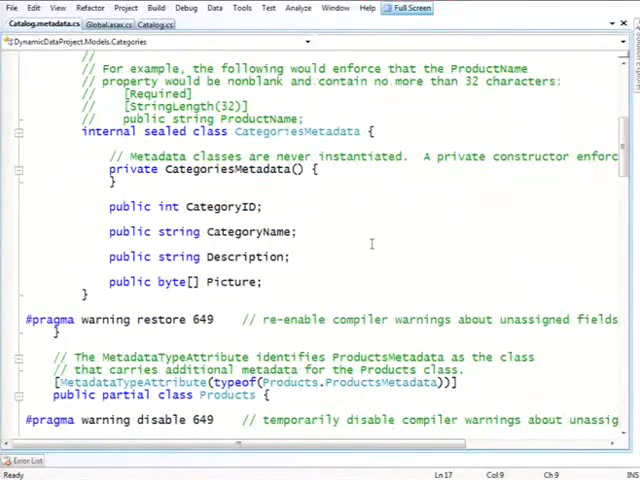
scroll(down, 3)
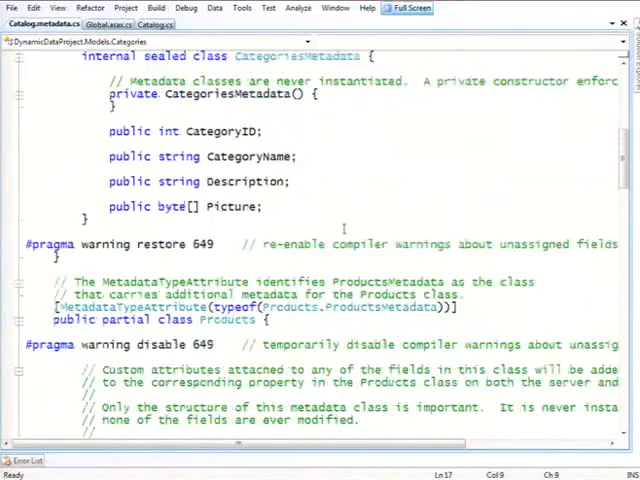
scroll(down, 3)
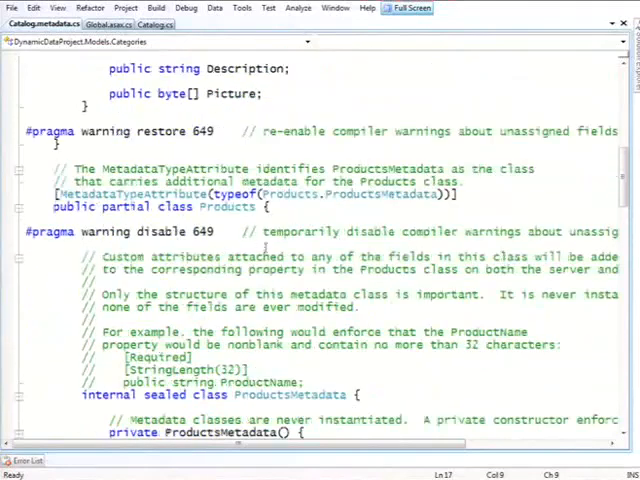
scroll(down, 3)
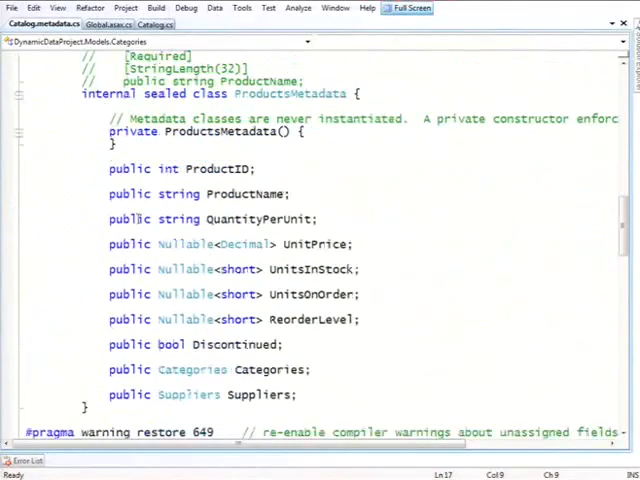
click(310, 268)
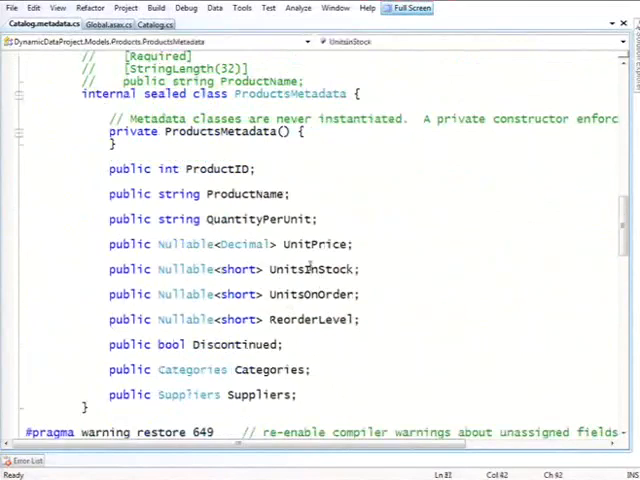
mouse_move(480, 266)
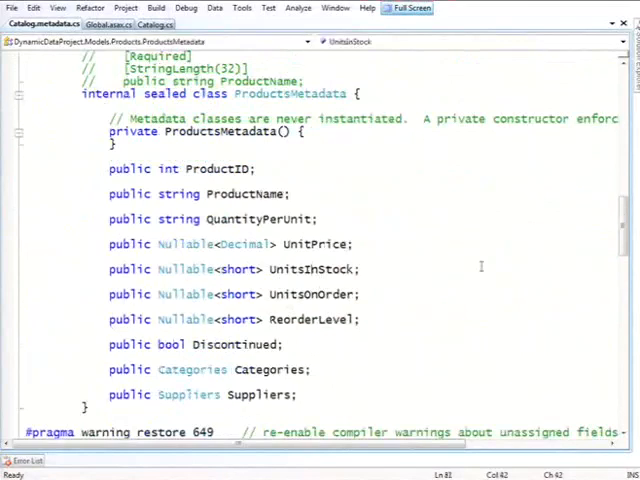
mouse_move(472, 290)
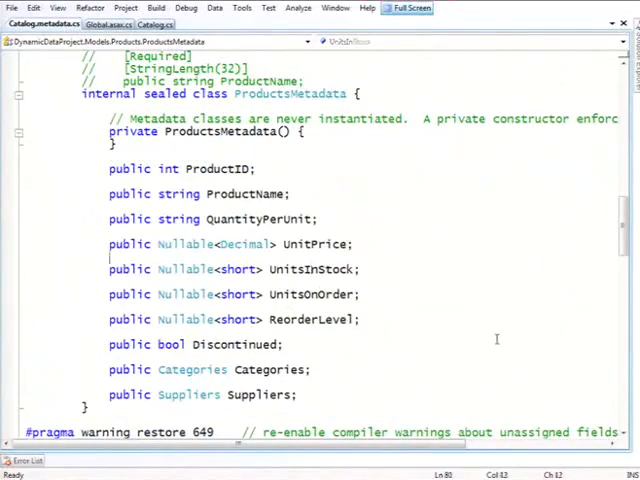
- Add [Range(0, 200, ErrorMessage="Bad range")] above UnitsInStock using IntelliSense
text([Range(0)
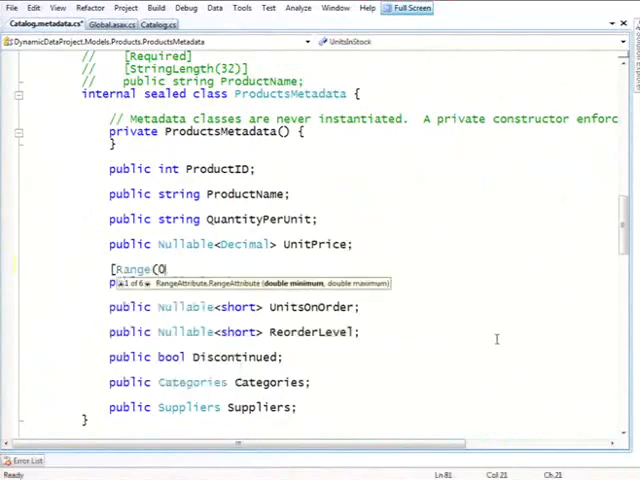
text(, 1)
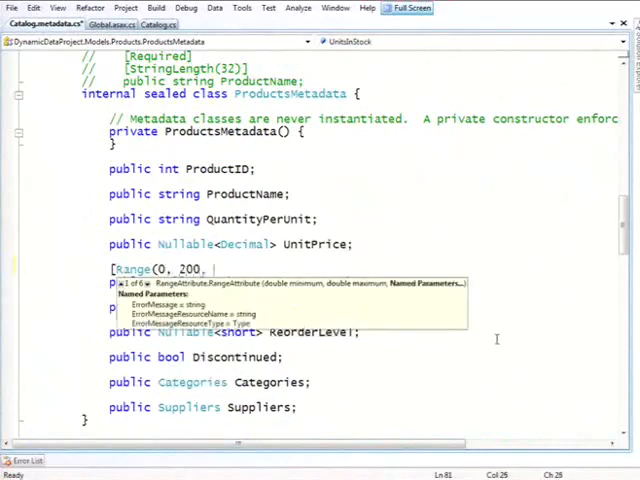
text(ErrorMessage=)
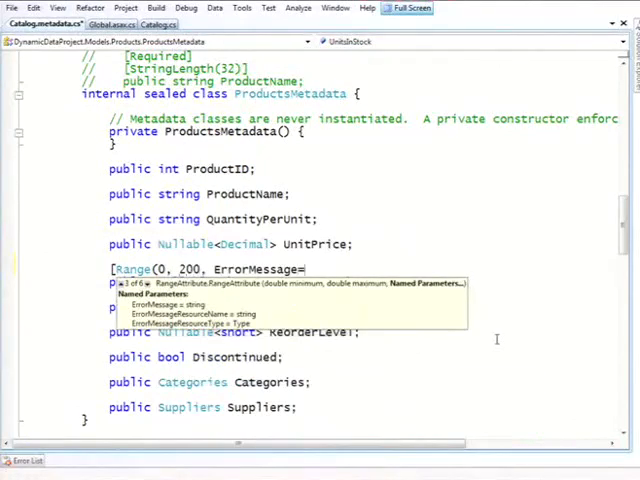
text("Bad E)
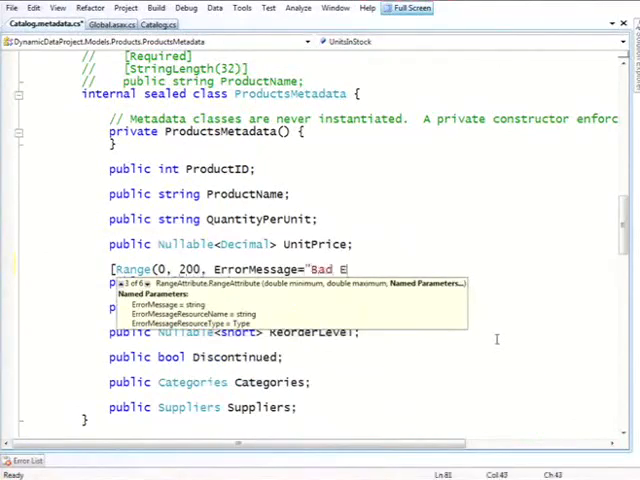
text(range"))
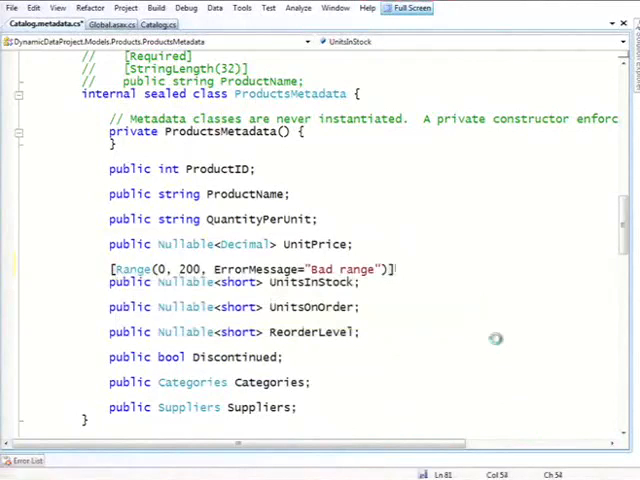
- Switch to the browser, return to the full Products list and edit the Chang row
key(alt+tab)
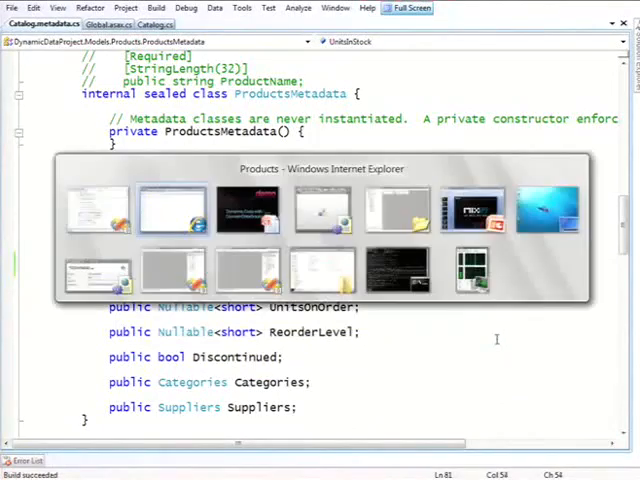
click(172, 208)
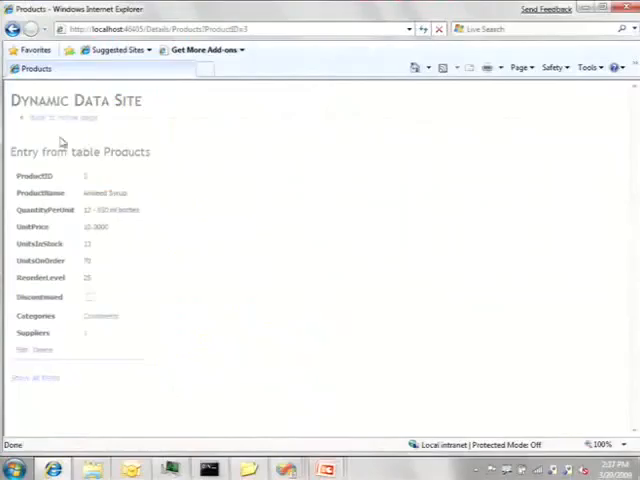
click(34, 376)
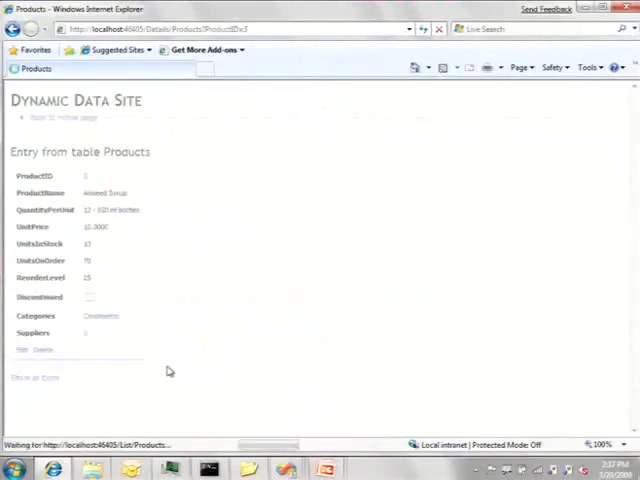
click(36, 376)
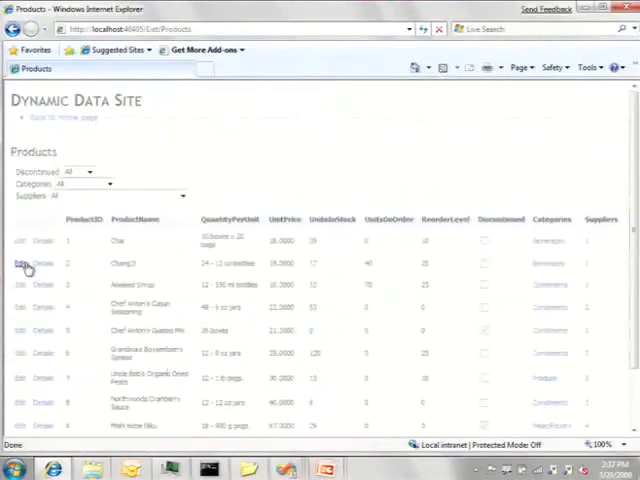
click(20, 264)
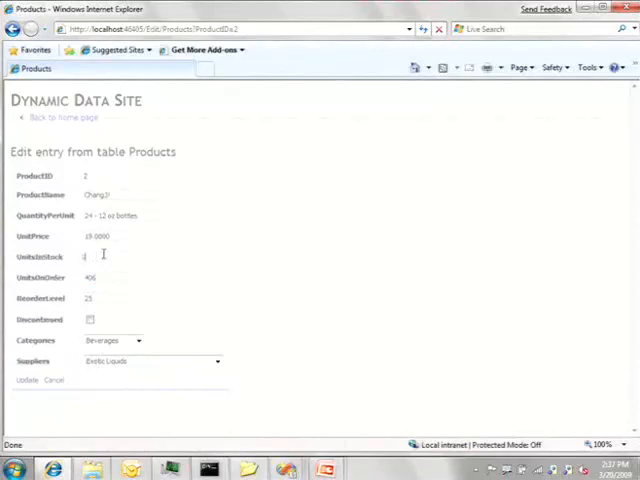
- Enter an out-of-range Units In Stock value and update Chang to trigger the Bad range error
text(399)
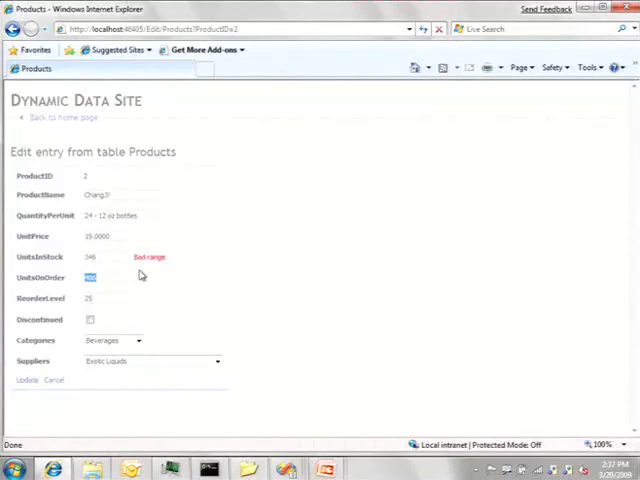
click(24, 380)
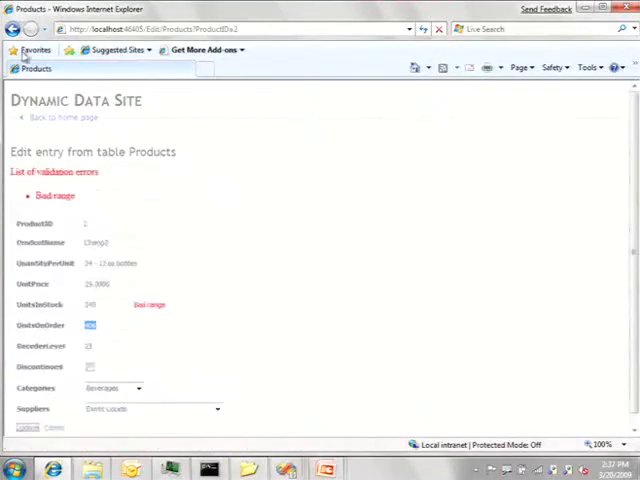
mouse_move(208, 198)
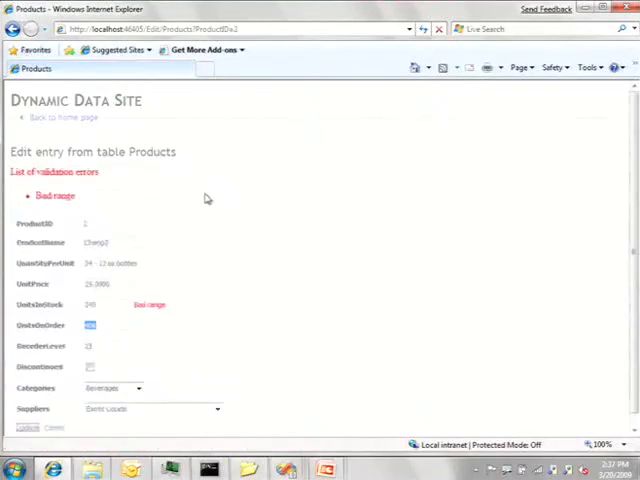
mouse_move(140, 240)
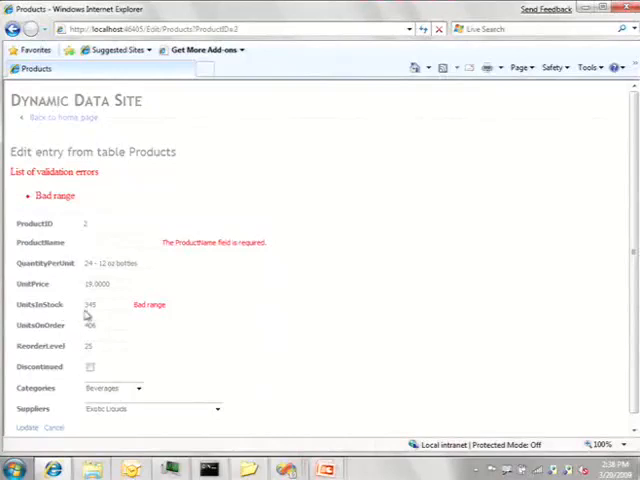
mouse_move(208, 310)
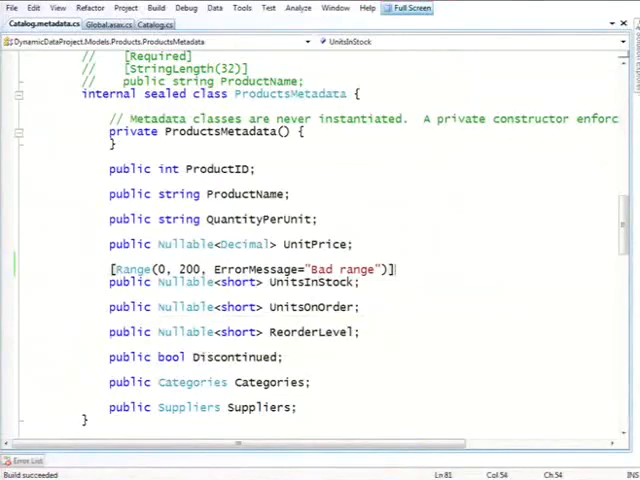
- In Solution Explorer expand DynamicData > FieldTemplates and bring up the folder's context menu
click(332, 8)
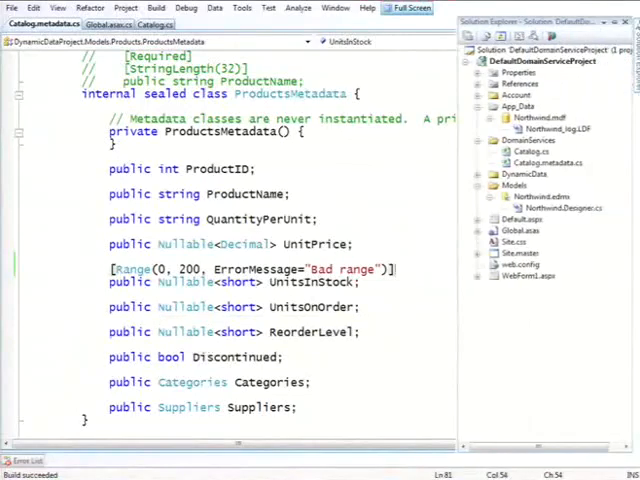
click(524, 174)
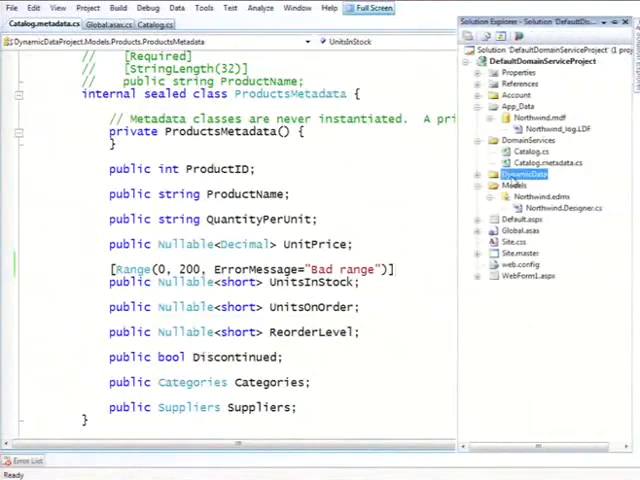
click(484, 164)
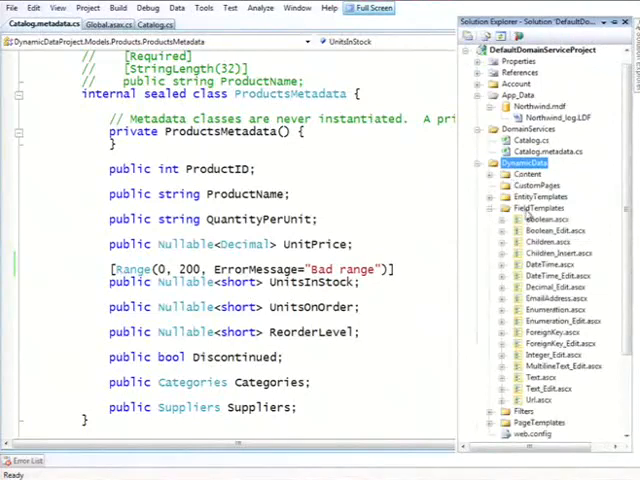
click(540, 208)
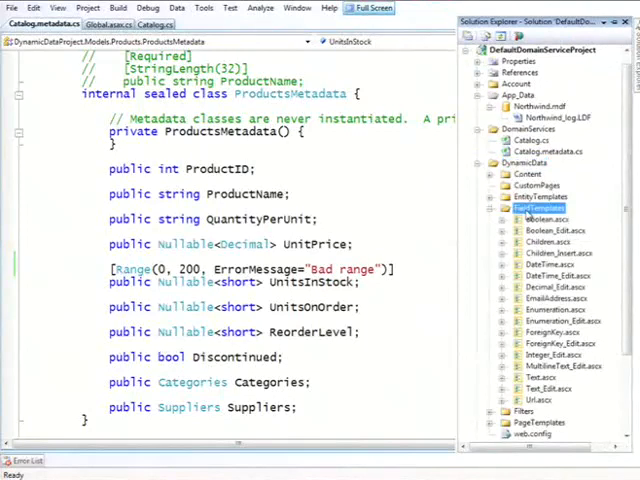
right_click(540, 208)
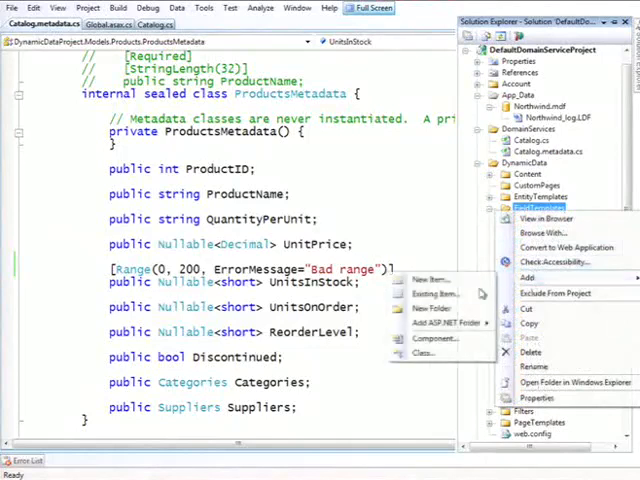
- Add the existing IntegerSlider_Edit.ascx from MIX2008\FieldTemplates to the FieldTemplates folder
click(434, 292)
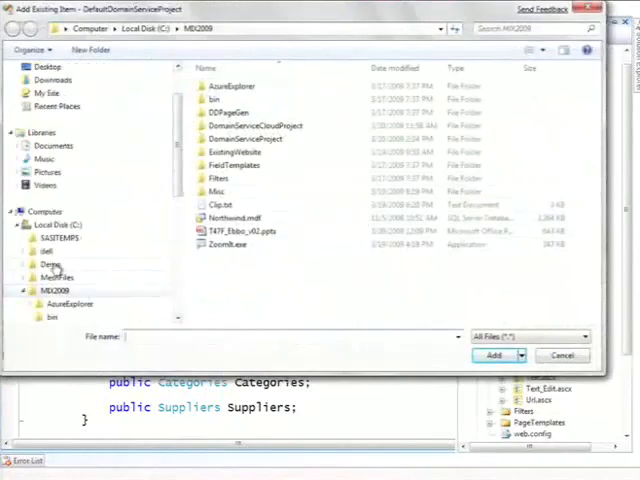
click(234, 164)
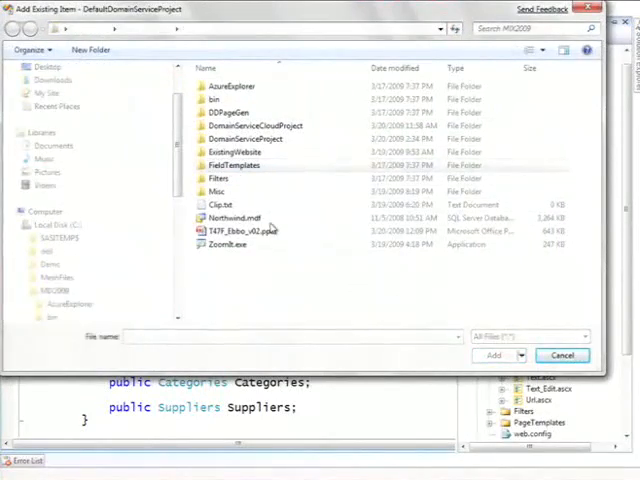
double_click(234, 164)
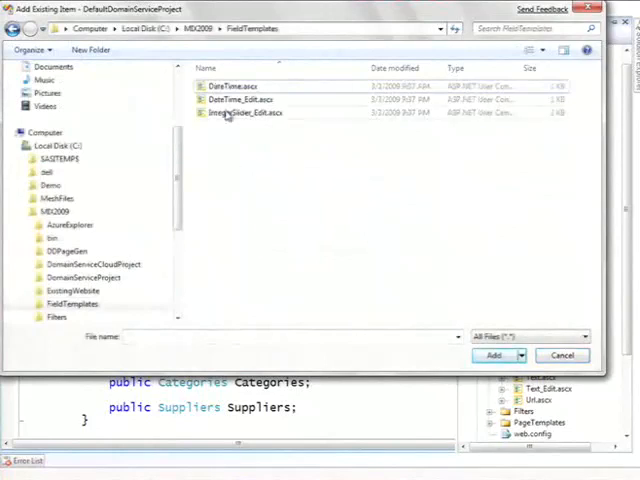
click(560, 356)
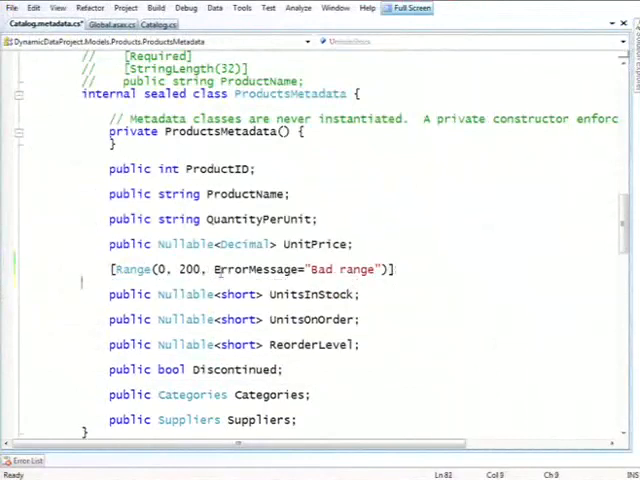
- Add [UIHint("IntegerSlider")] above UnitsInStock and run the project with F5
text([UIHint(")
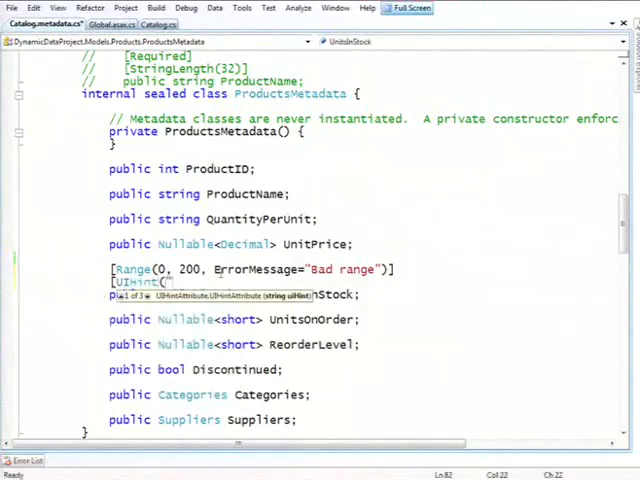
text(IntegerSlider"))
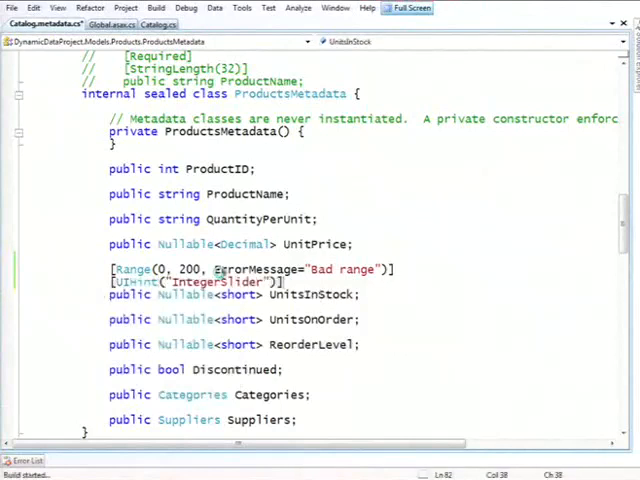
key(F5)
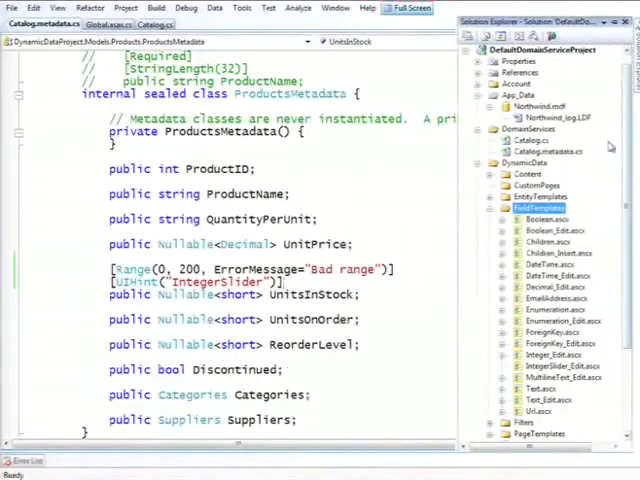
mouse_move(564, 350)
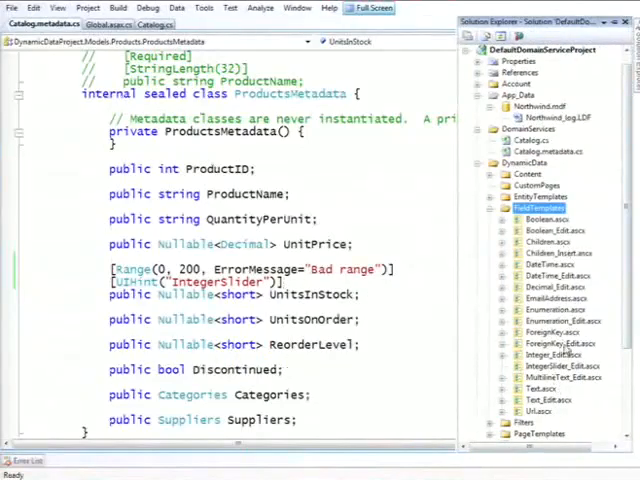
- Open IntegerSlider_Edit.ascx and scroll through its slider markup and Range-based limits code
click(558, 366)
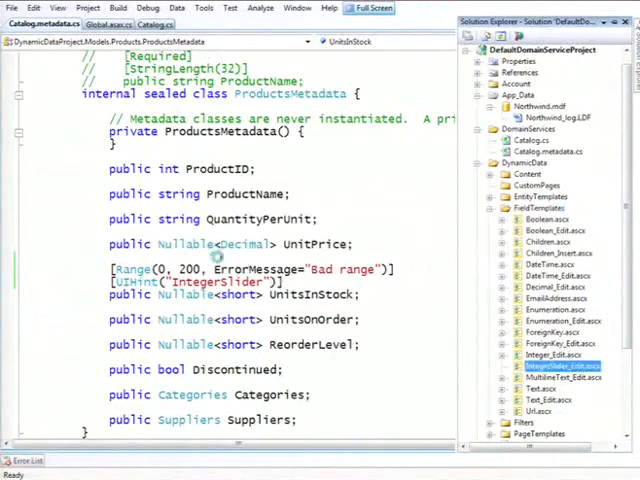
double_click(556, 366)
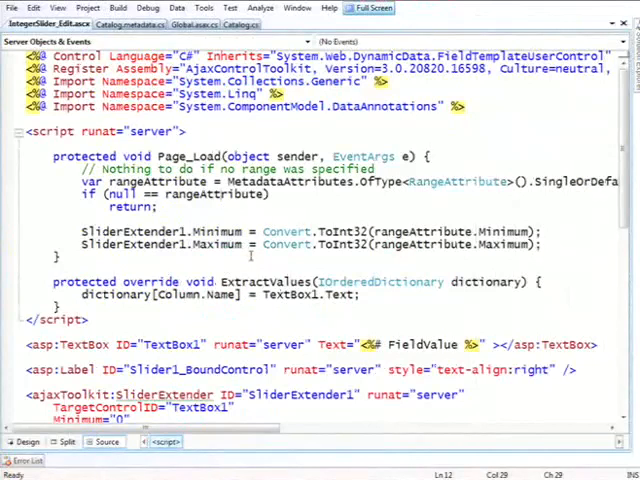
scroll(down, 3)
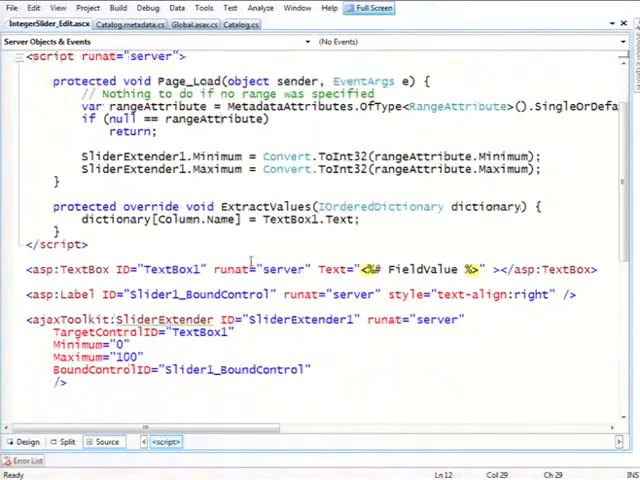
scroll(down, 3)
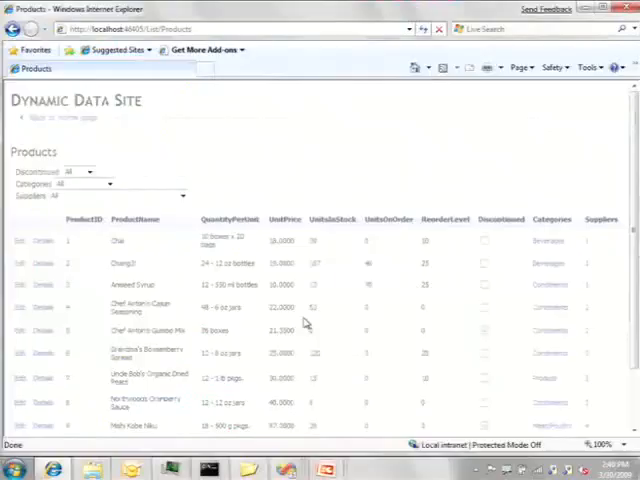
- View the Products list page of the Dynamic Data Site in the browser
click(112, 196)
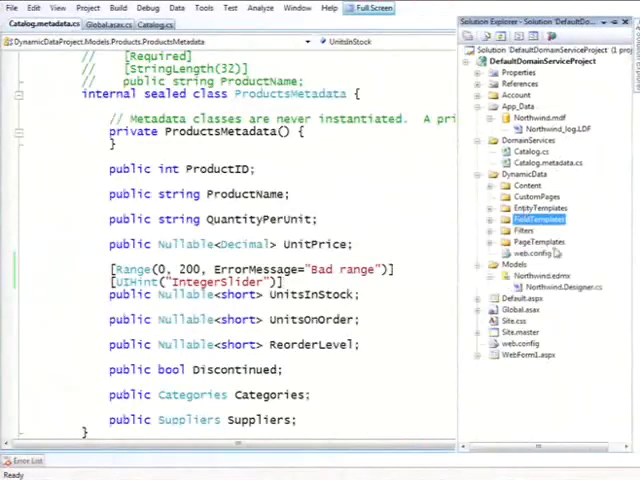
- Add the existing MultiForeignKey.ascx from MIX2008\Filters to the project's Filters folder
click(528, 230)
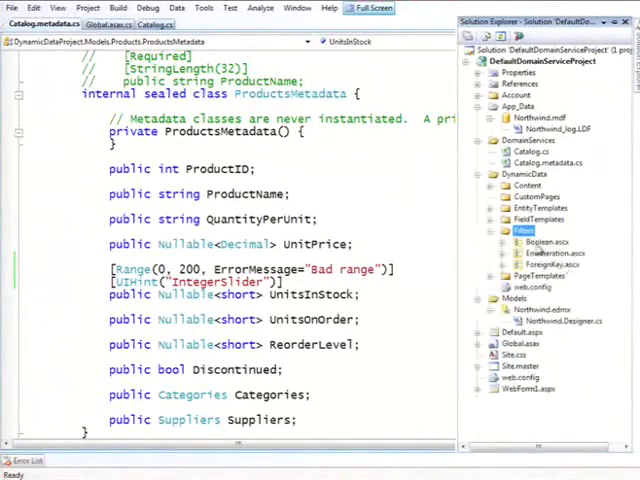
right_click(516, 232)
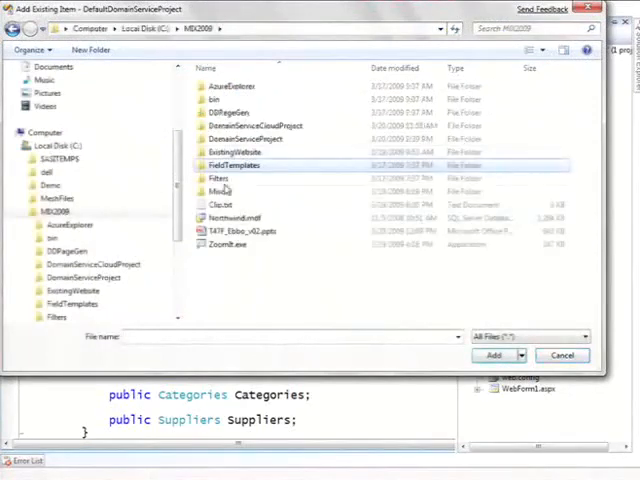
double_click(220, 164)
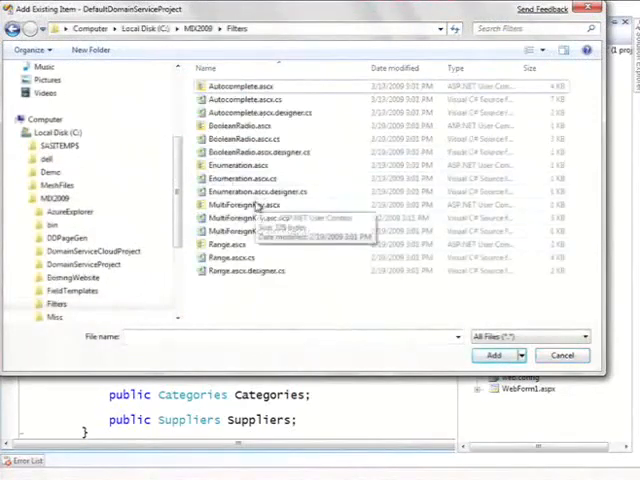
click(240, 204)
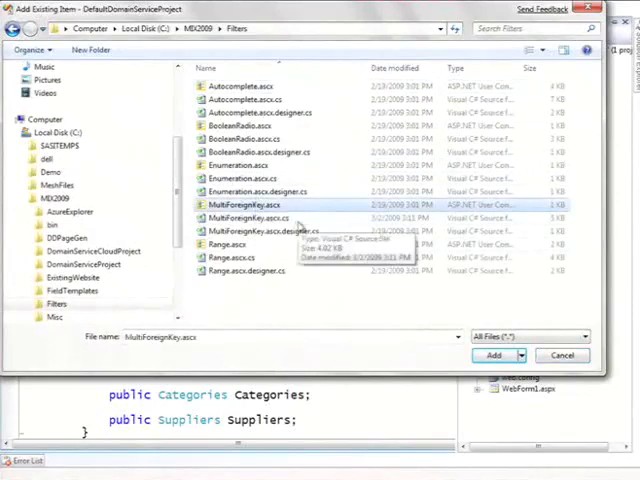
click(258, 230)
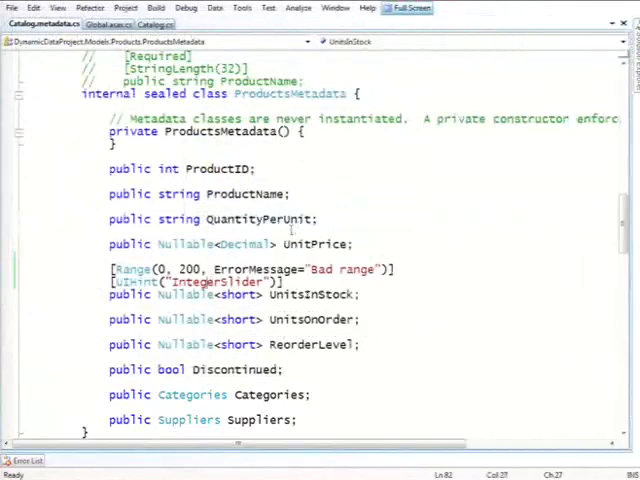
- Add [FilterUIHint("MultiForeignKey")] above the Categories property in ProductsMetadata
scroll(down, 3)
text([FilterUIHint("MultiForeignKey)
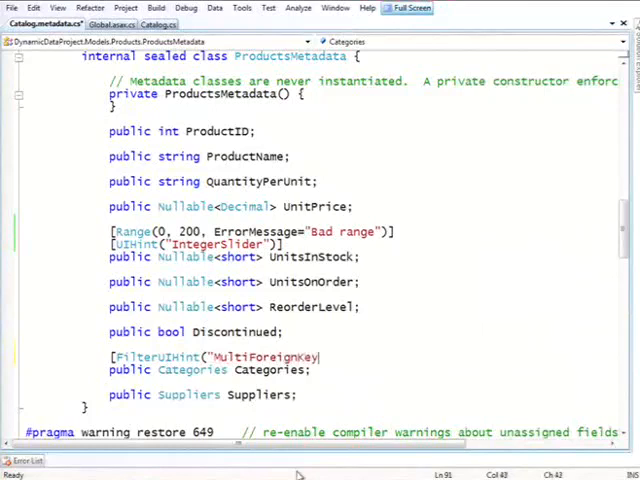
text())
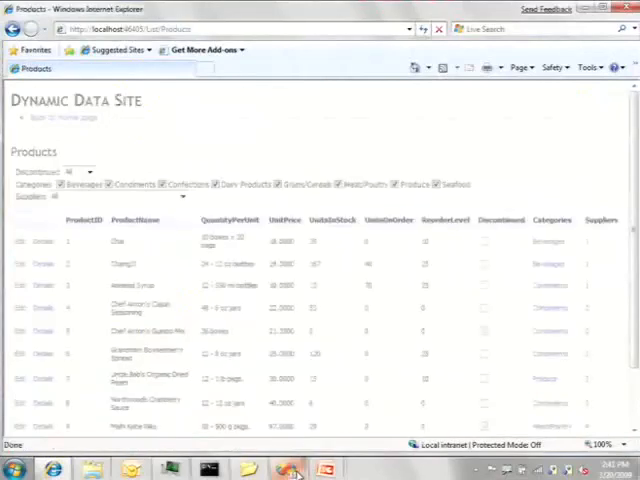
mouse_move(292, 468)
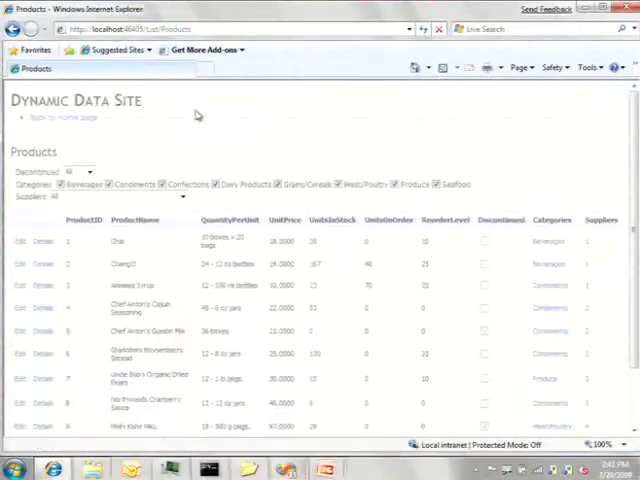
mouse_move(208, 150)
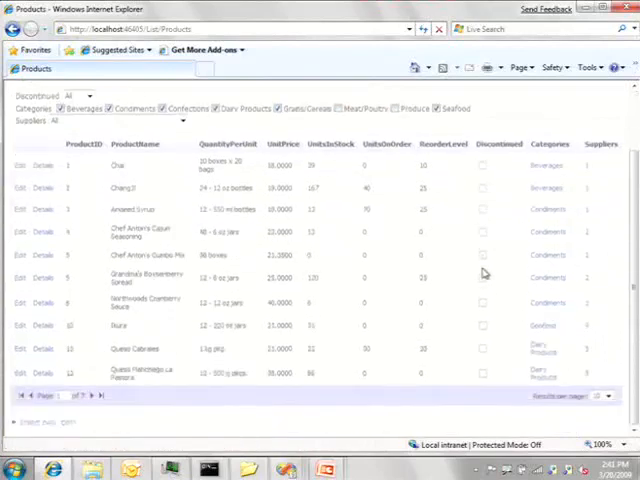
- Scroll the refreshed Products list to reach the new Categories checkbox filter
scroll(up, 3)
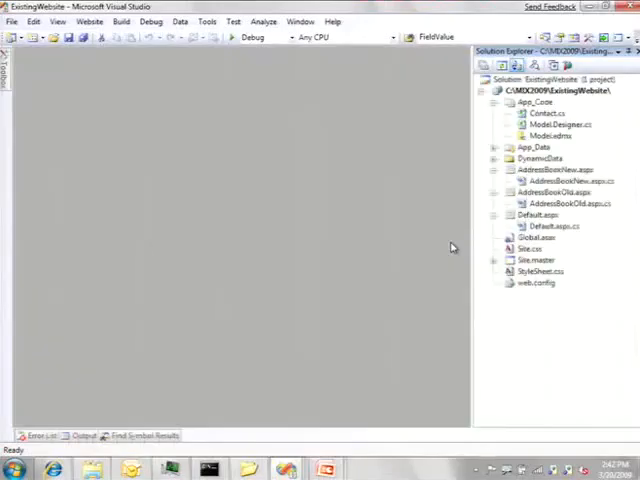
mouse_move(450, 244)
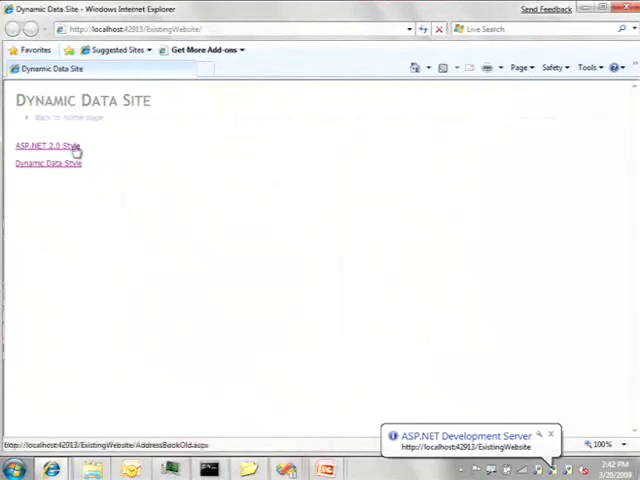
- View the ASP.NET 2.0 style address book, show the second contact, and return home
click(40, 144)
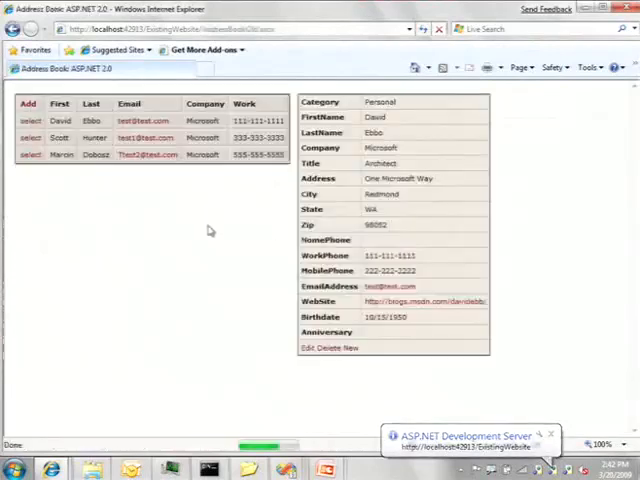
click(28, 136)
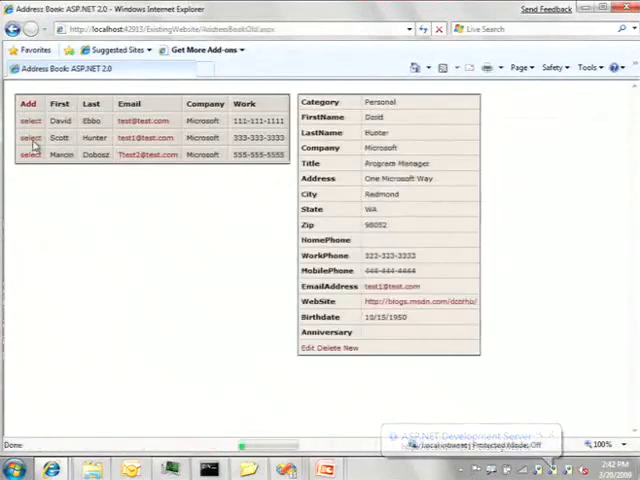
click(30, 136)
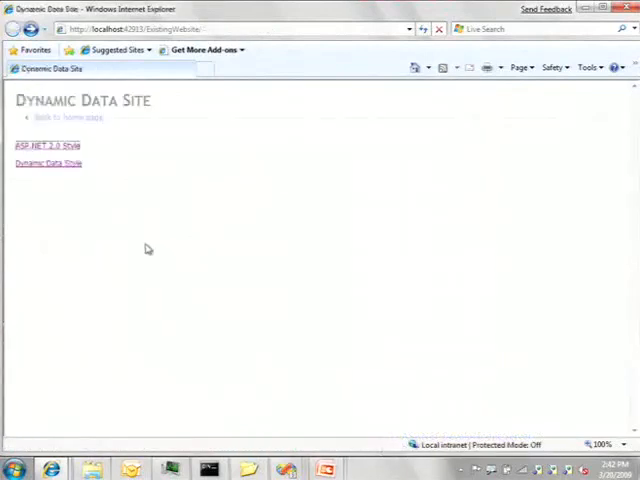
- View the Dynamic Data style address book and show the second contact's details
click(48, 164)
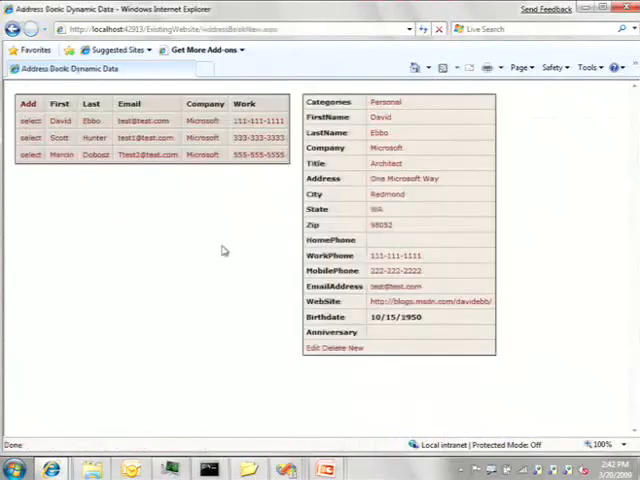
click(30, 136)
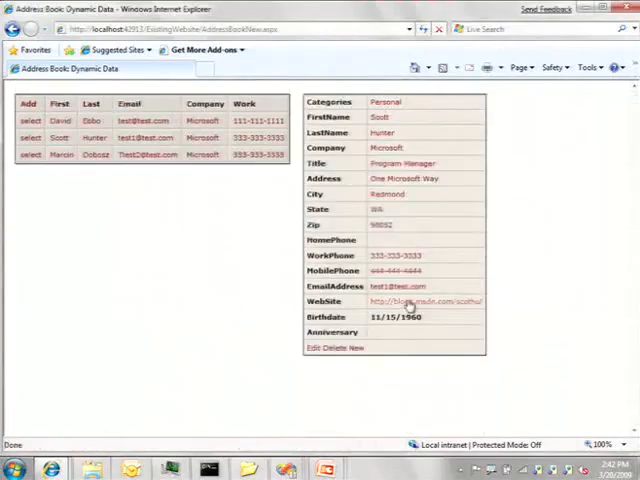
mouse_move(396, 286)
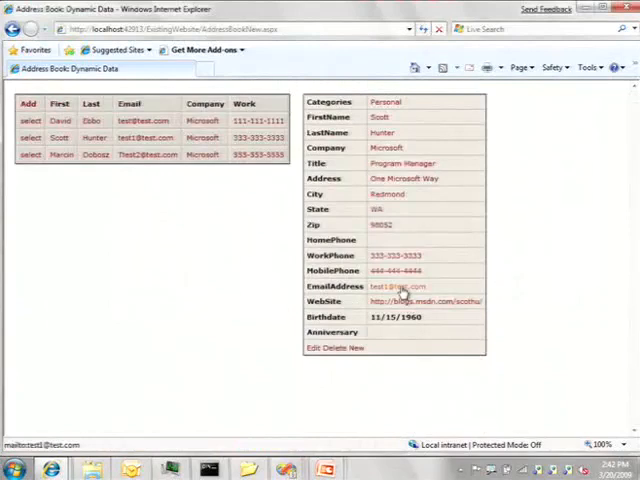
mouse_move(196, 288)
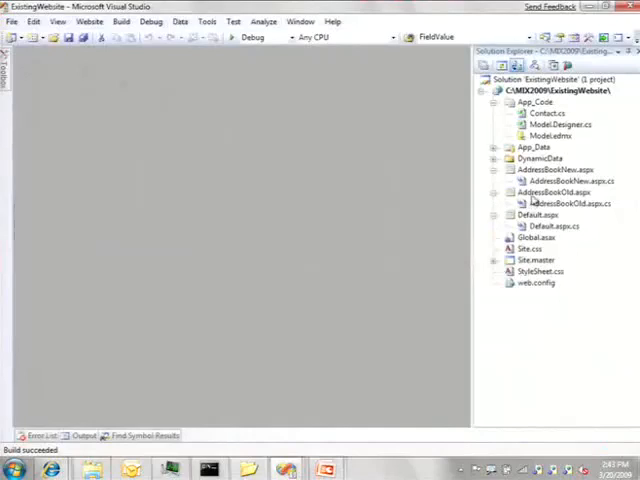
- Show AddressBookOld.aspx markup full screen and reach its DetailsView TemplateFields
click(558, 192)
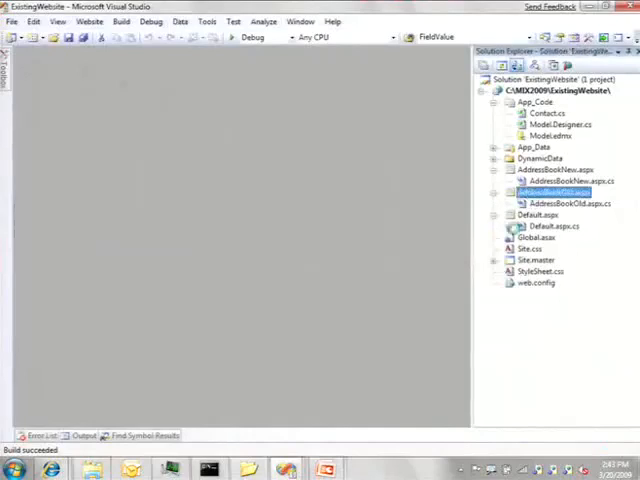
double_click(556, 192)
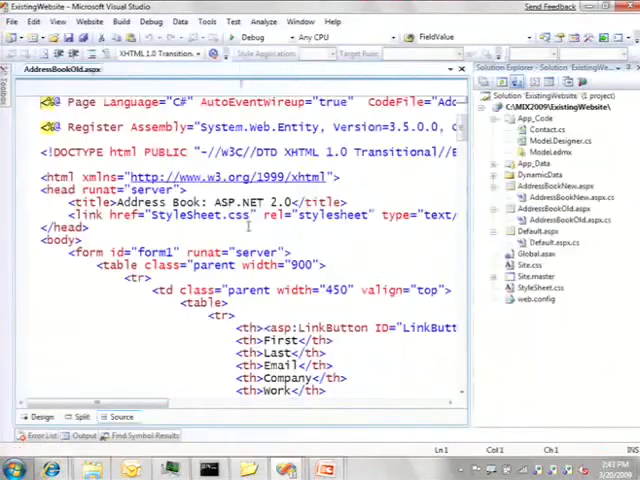
click(378, 20)
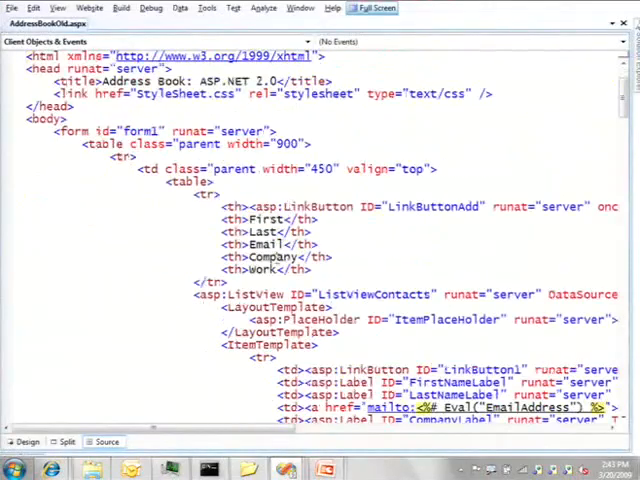
scroll(down, 3)
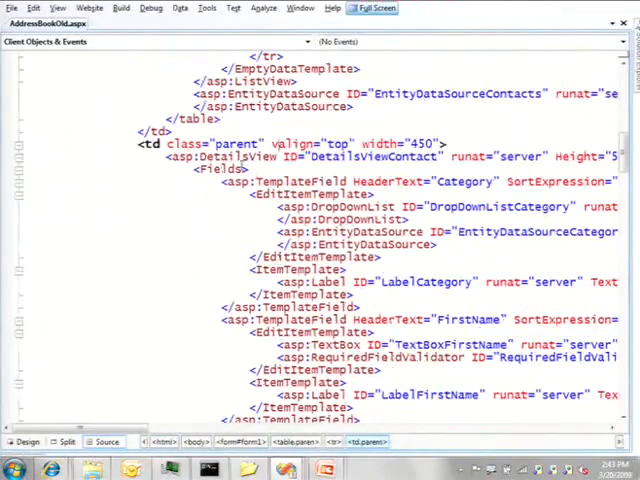
scroll(down, 3)
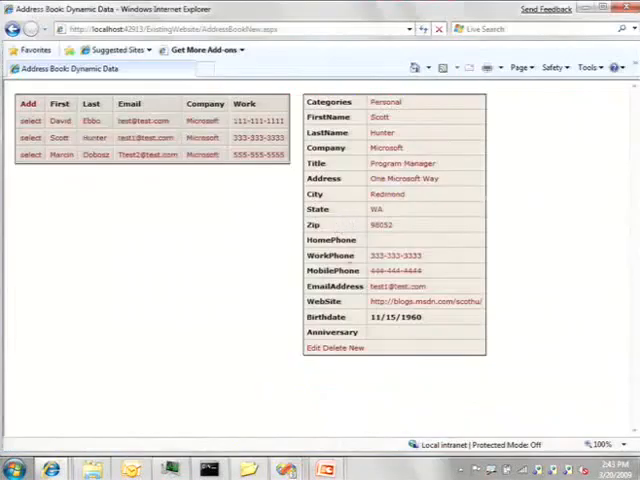
- Review the hand-written contact field templates and validators through the rest of the DetailsView
click(316, 348)
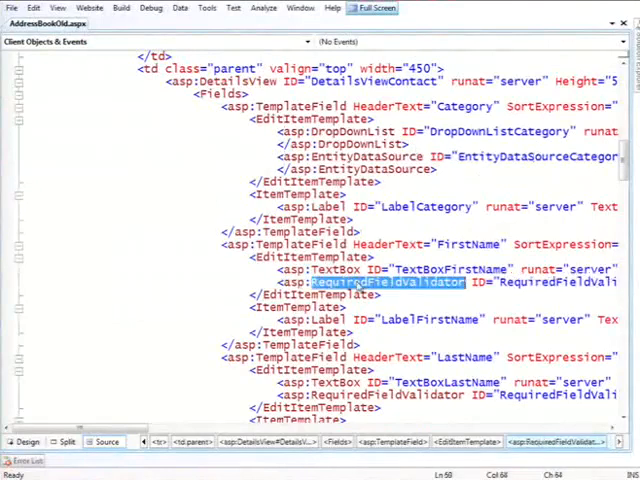
scroll(down, 3)
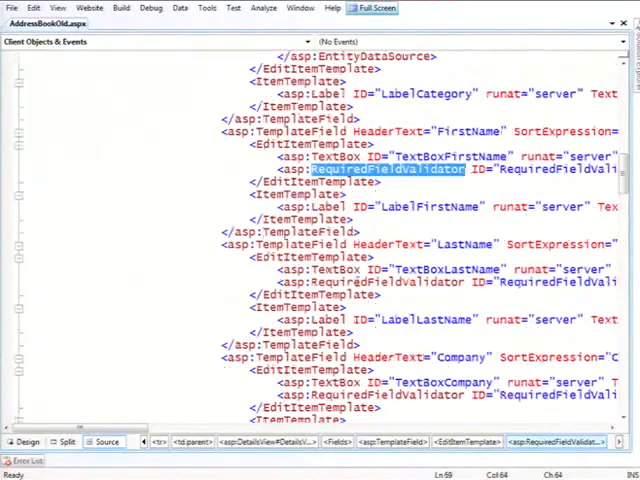
scroll(down, 3)
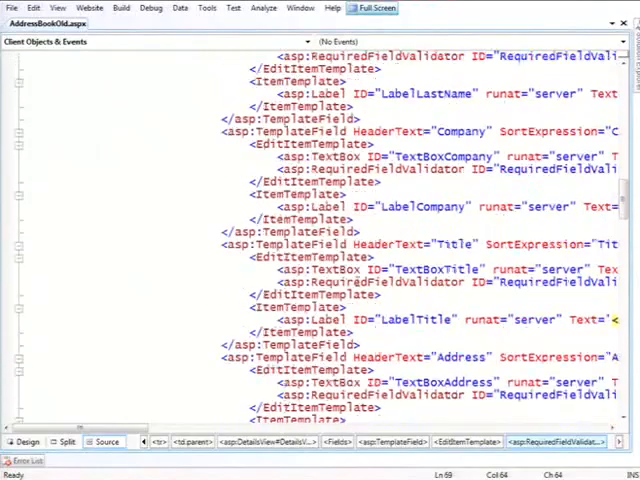
scroll(down, 3)
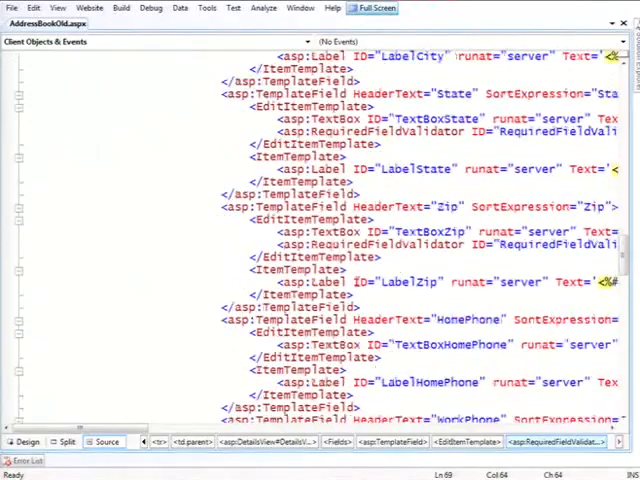
scroll(down, 3)
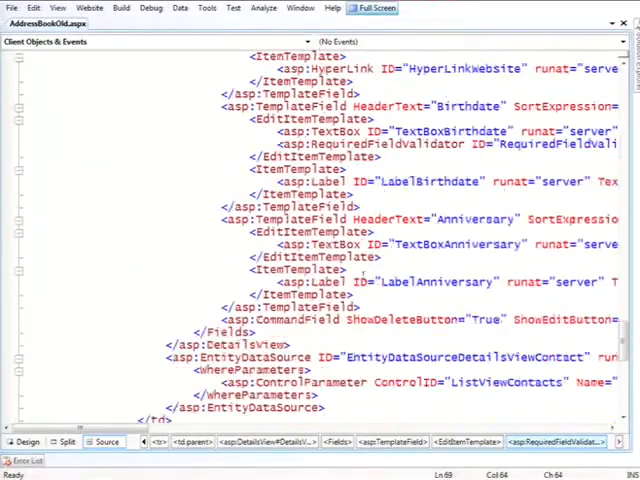
scroll(down, 3)
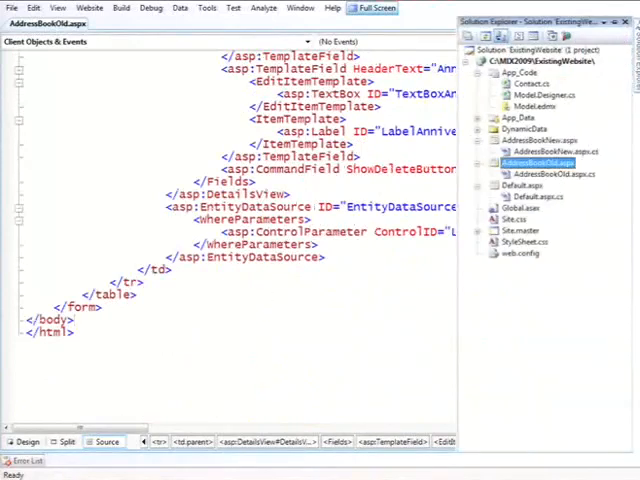
- Show AddressBookNew.aspx markup down to its ListView and DetailsView DynamicField entries
click(548, 140)
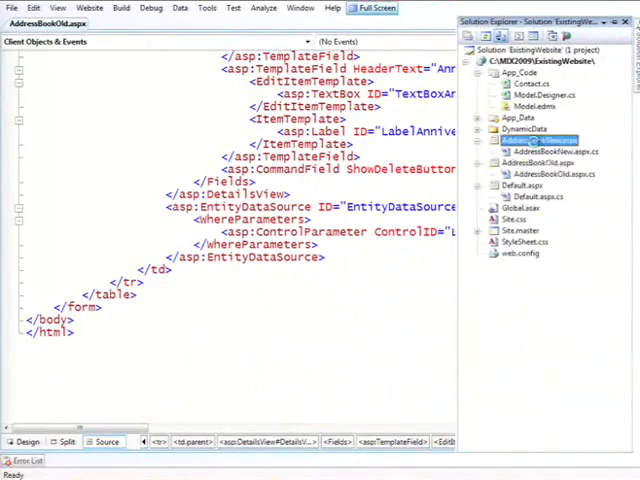
double_click(544, 140)
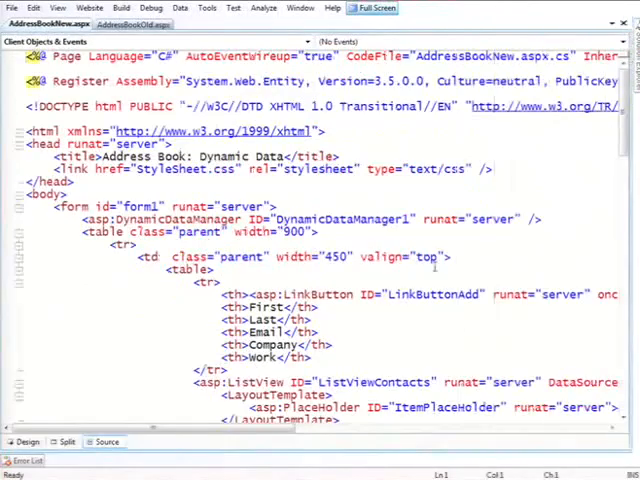
scroll(down, 3)
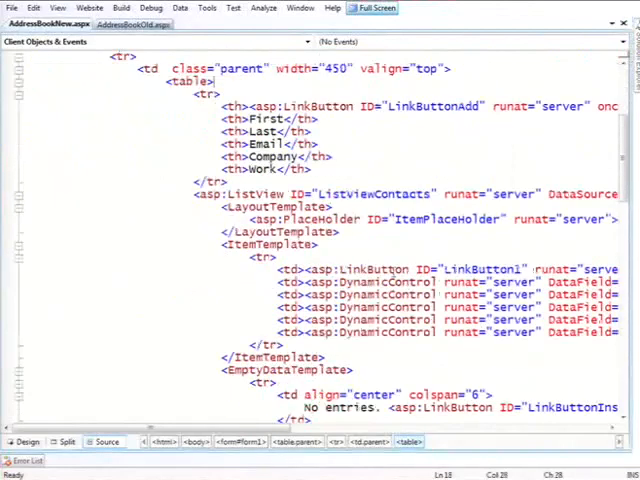
scroll(down, 3)
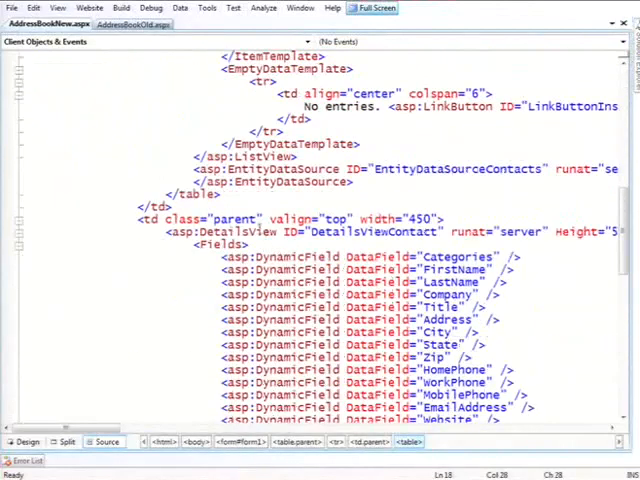